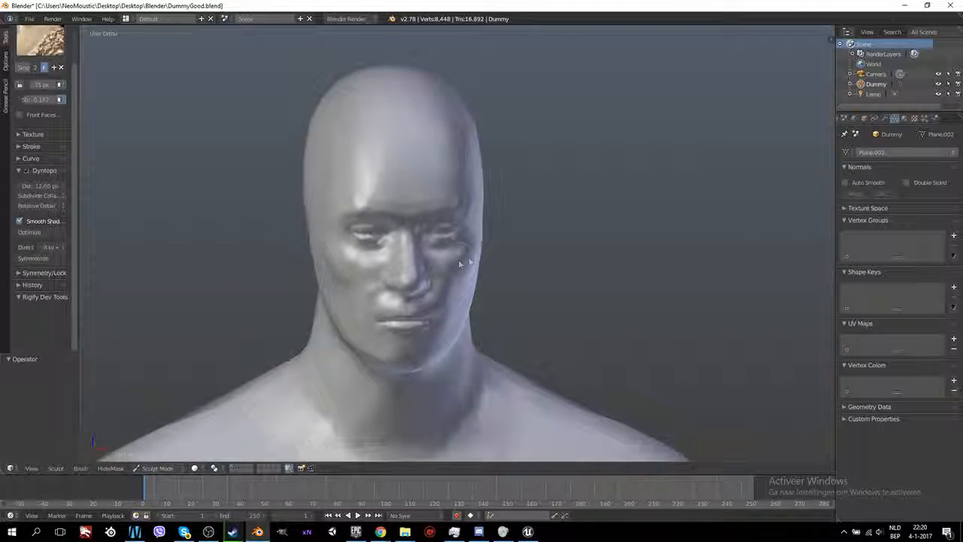
Reshape the right cheek, build its fold, sculpt the neck side and deepen the cheek crease
drag(459, 263, 406, 264)
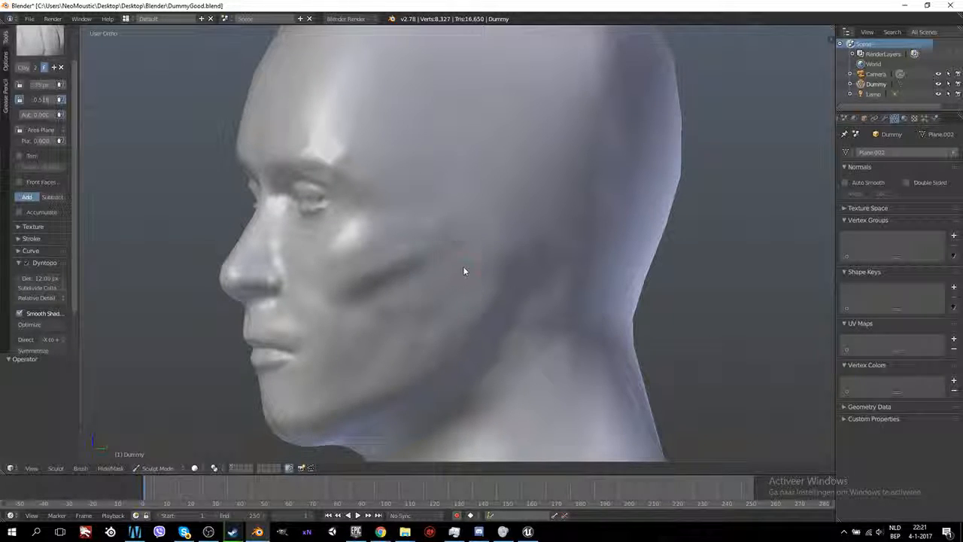
drag(464, 270, 449, 380)
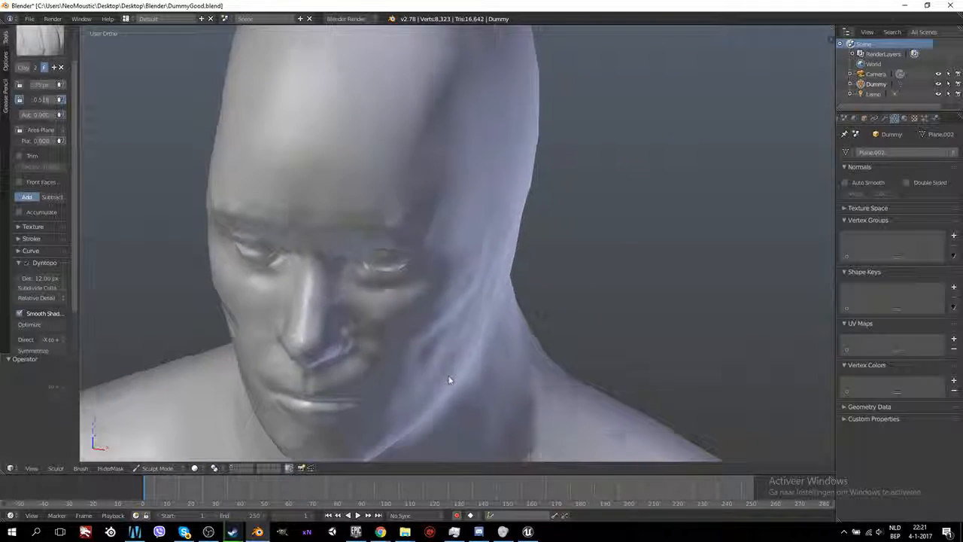
drag(449, 380, 354, 356)
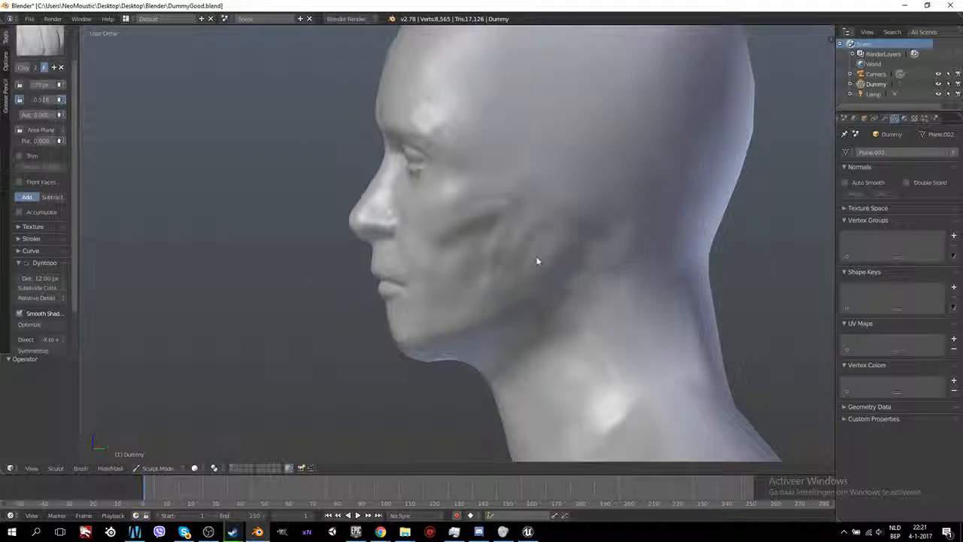
drag(538, 261, 517, 287)
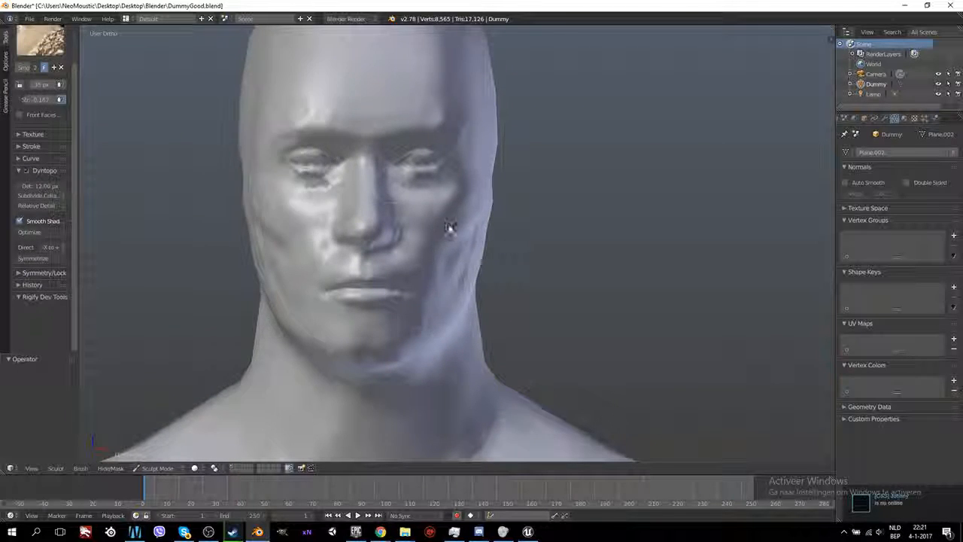
Pull the right jaw and jawline contour into shape with Snake Hook
drag(452, 225, 512, 241)
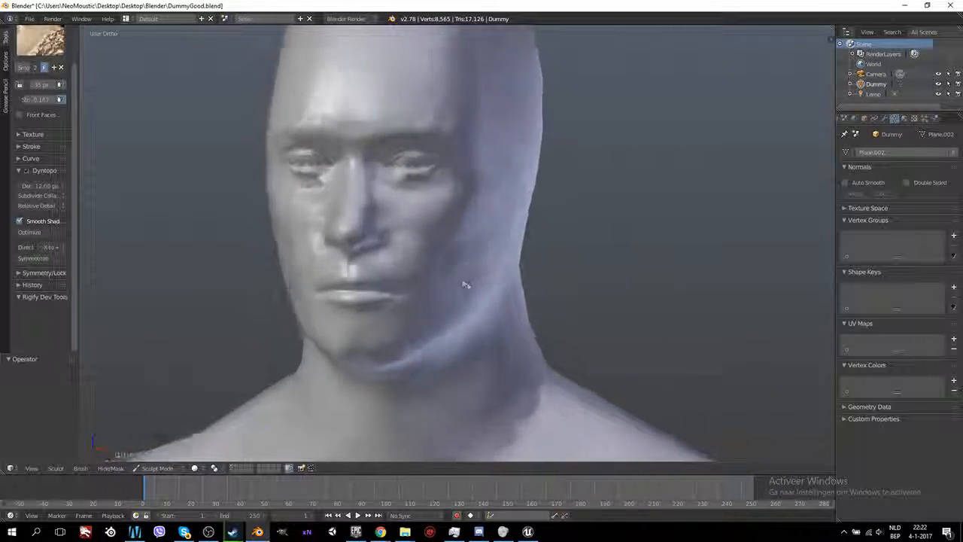
drag(465, 285, 419, 283)
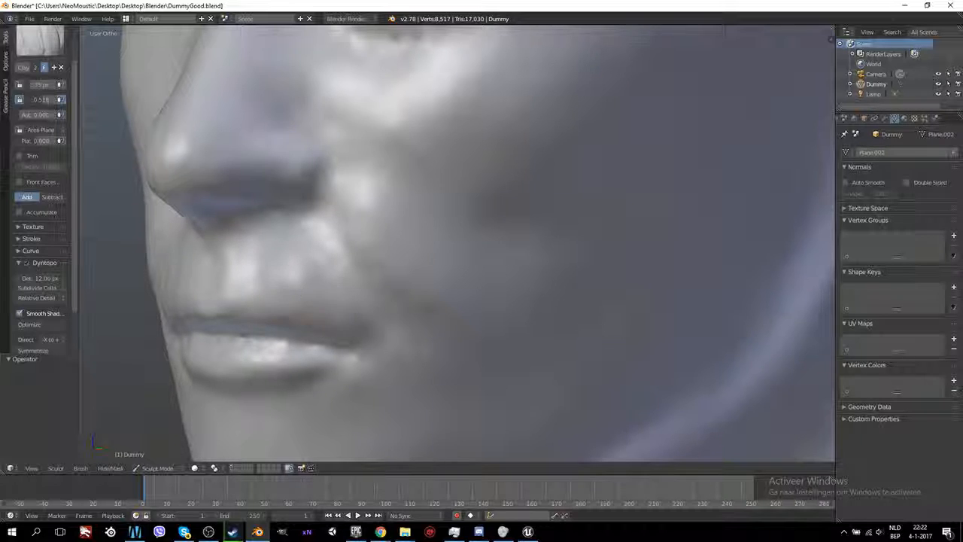
Add detail beside the nostril, define the jawline under the chin and shape the mouth corner
click(41, 67)
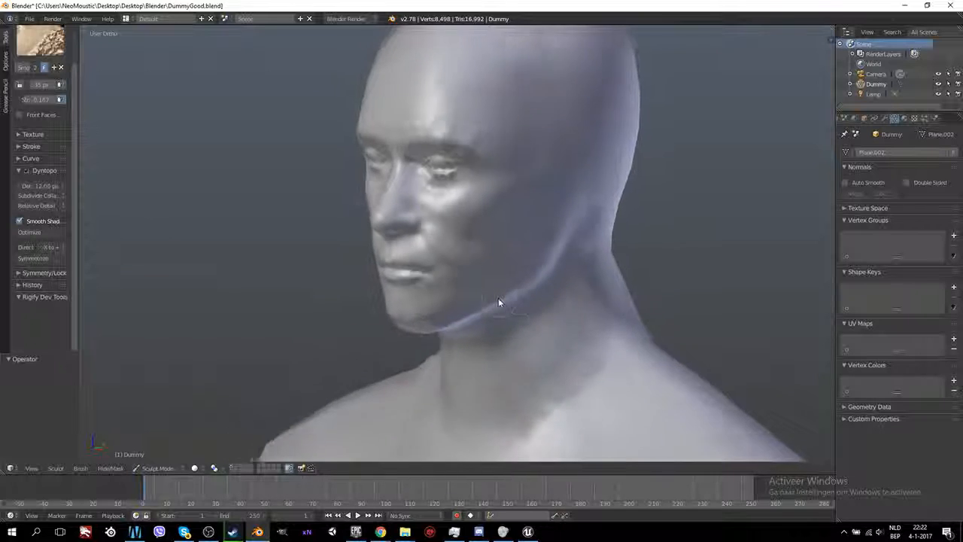
drag(497, 301, 549, 297)
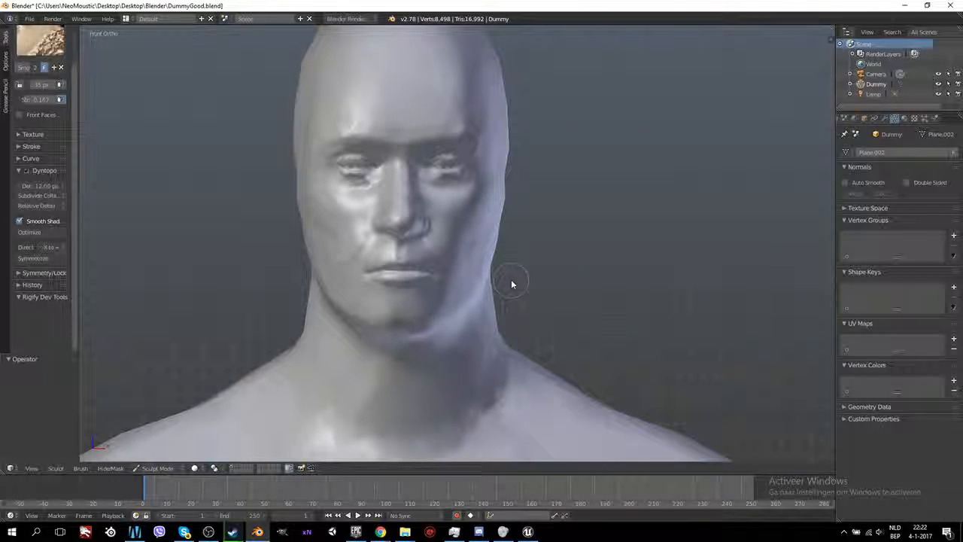
mouse_move(569, 255)
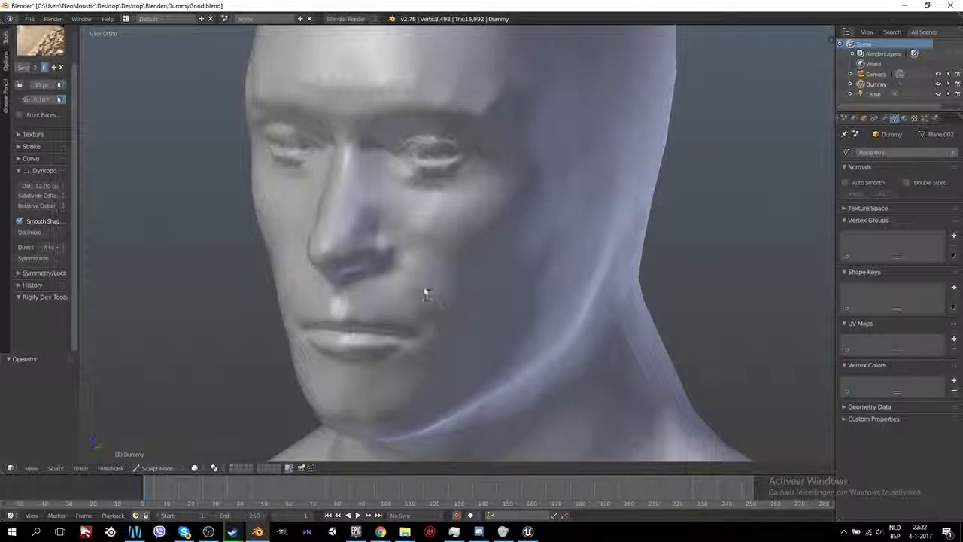
drag(421, 294, 514, 342)
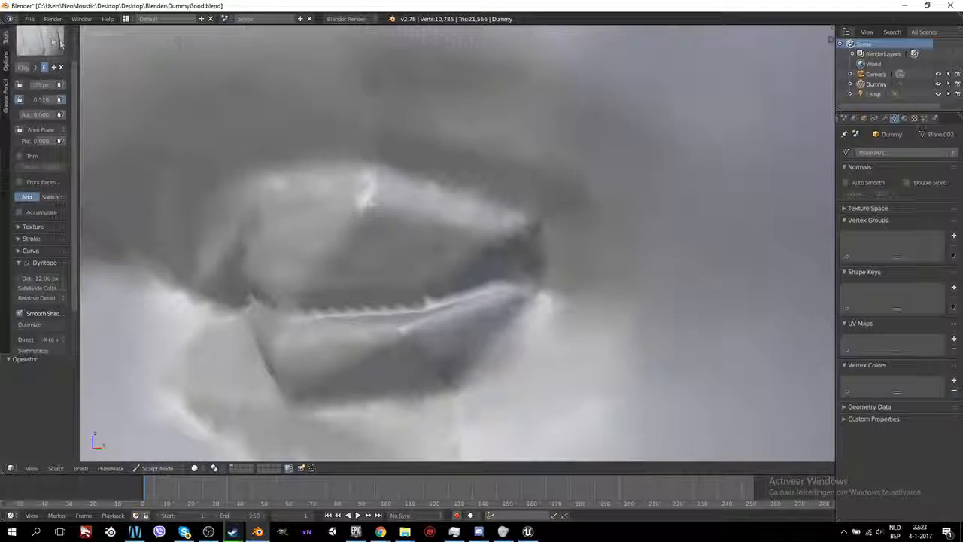
Add volume to the eyelid with the Clay brush
click(52, 174)
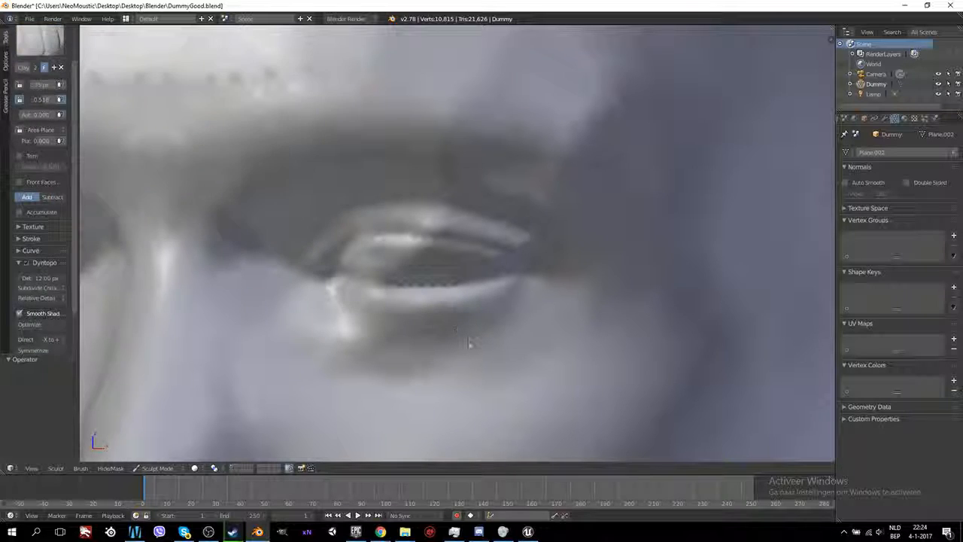
Shape the lower eyelid rim with a Clay stroke
drag(470, 342, 515, 306)
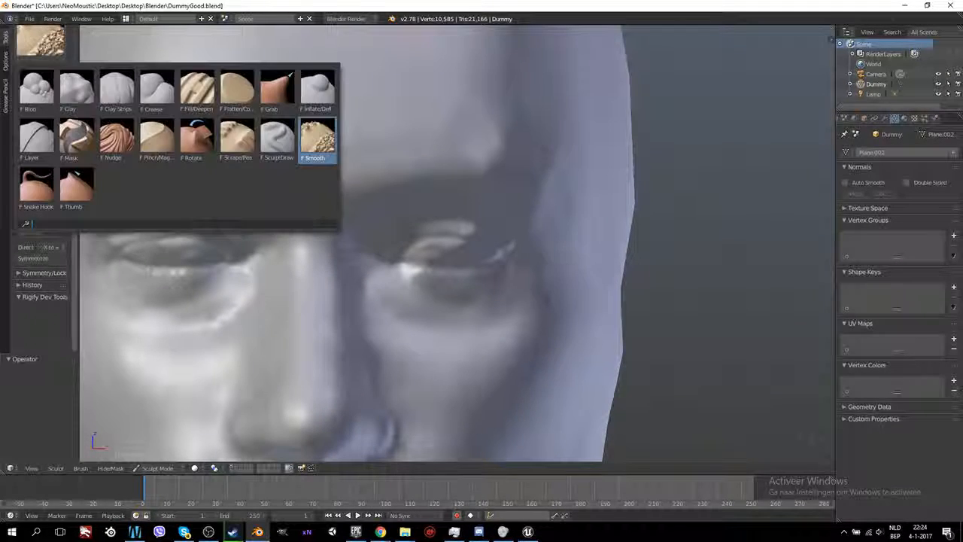
Select the Clay brush and build up clay under the eye
click(117, 91)
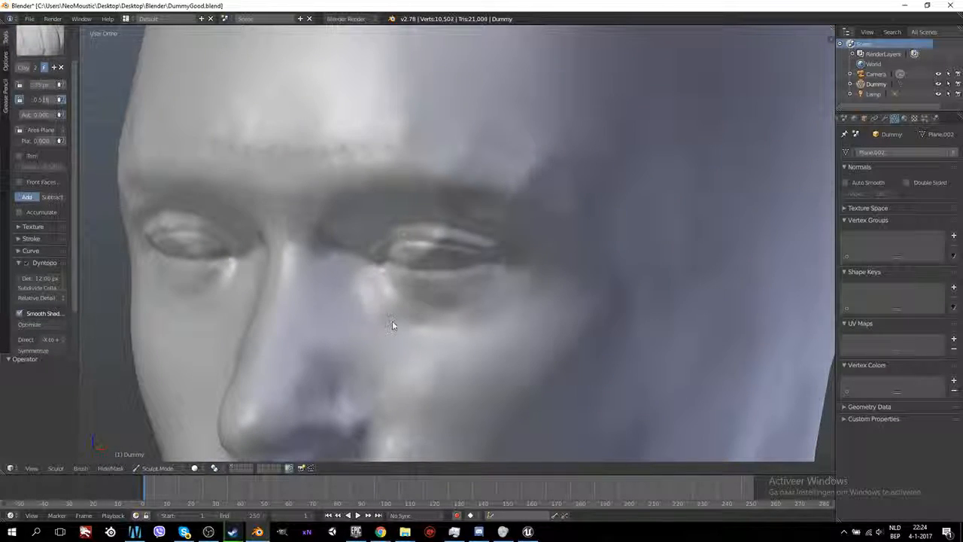
click(391, 323)
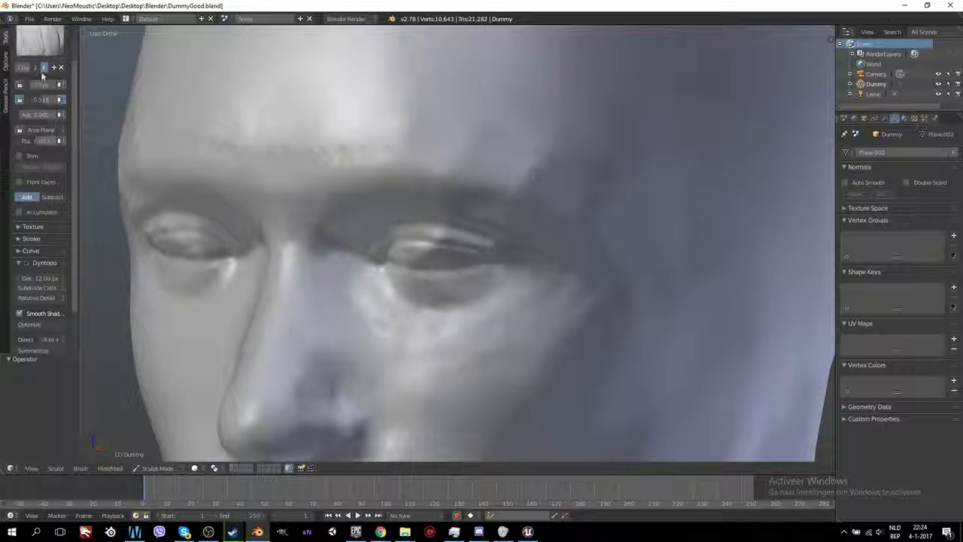
scroll(down, 3)
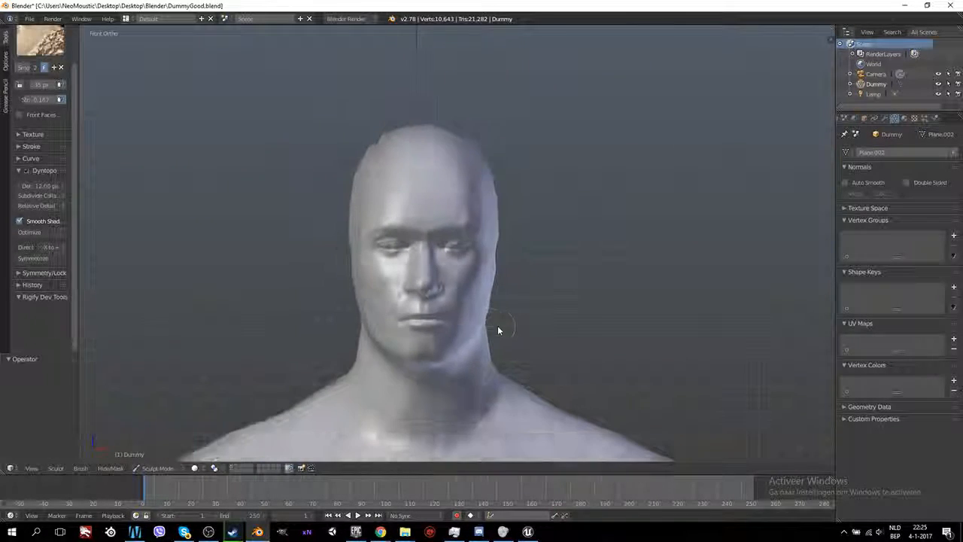
Zoom the view in on the head sculpt
scroll(up, 3)
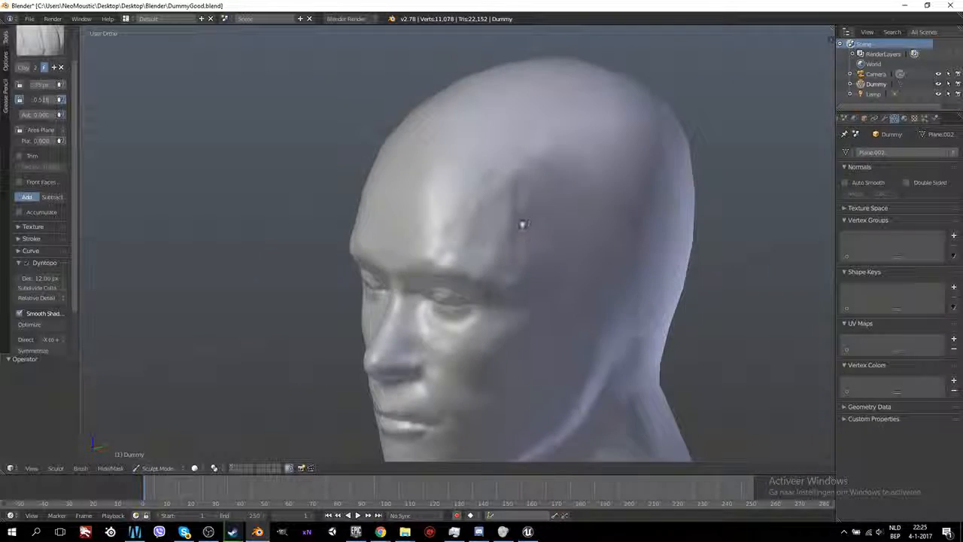
Add clay to the temple, then orbit to the side and build up the back of the skull
drag(524, 224, 473, 199)
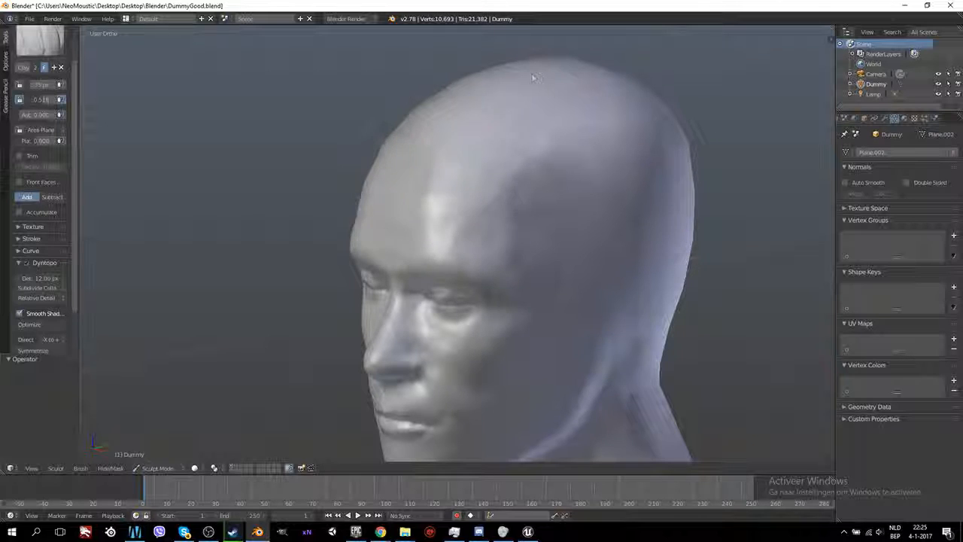
drag(542, 75, 532, 189)
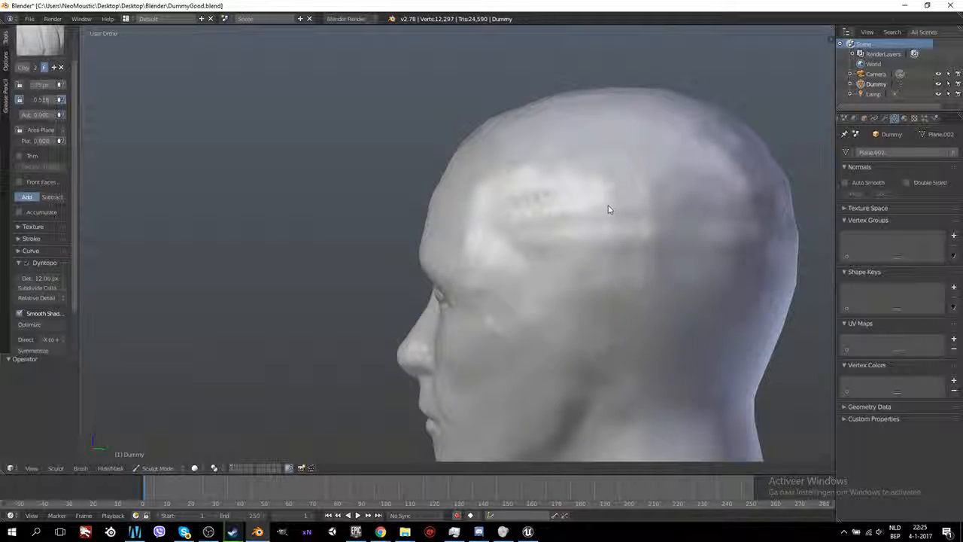
drag(609, 209, 655, 248)
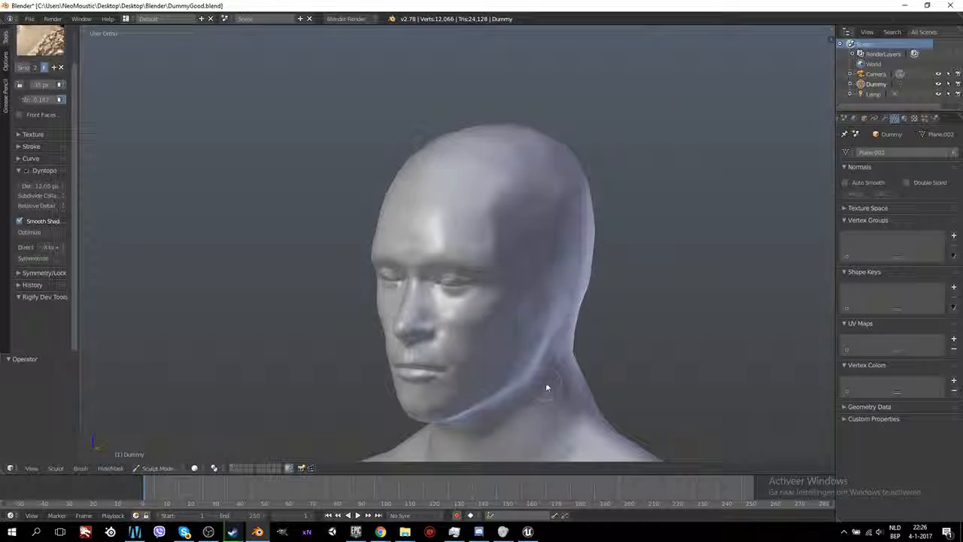
Switch to a straight side view of the head
key(1)
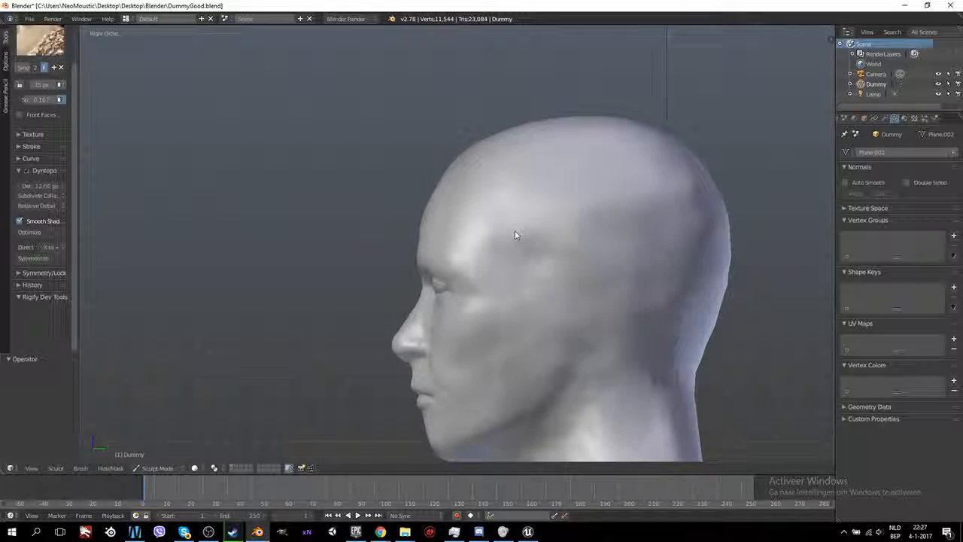
Lightly smooth the side of the skull and the front of the face
drag(515, 234, 553, 226)
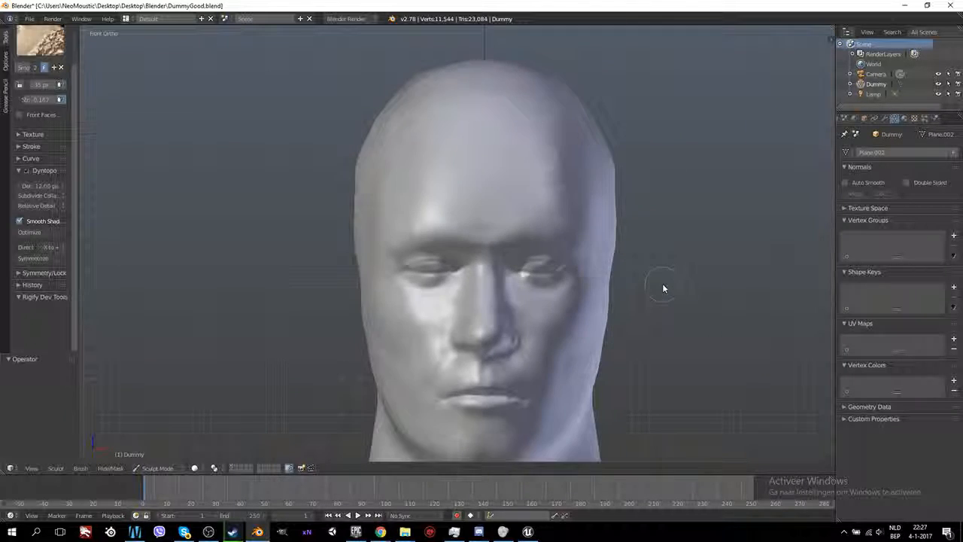
drag(662, 287, 587, 229)
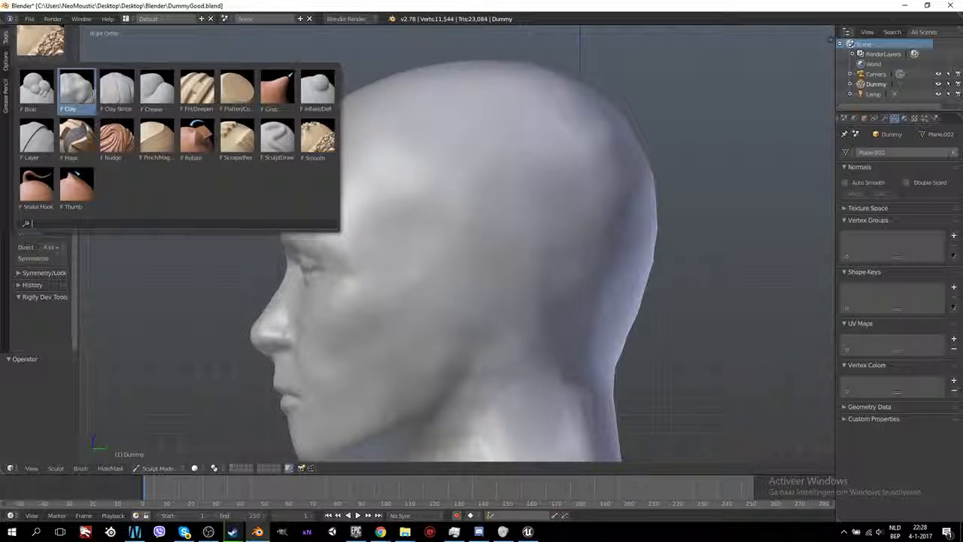
click(276, 139)
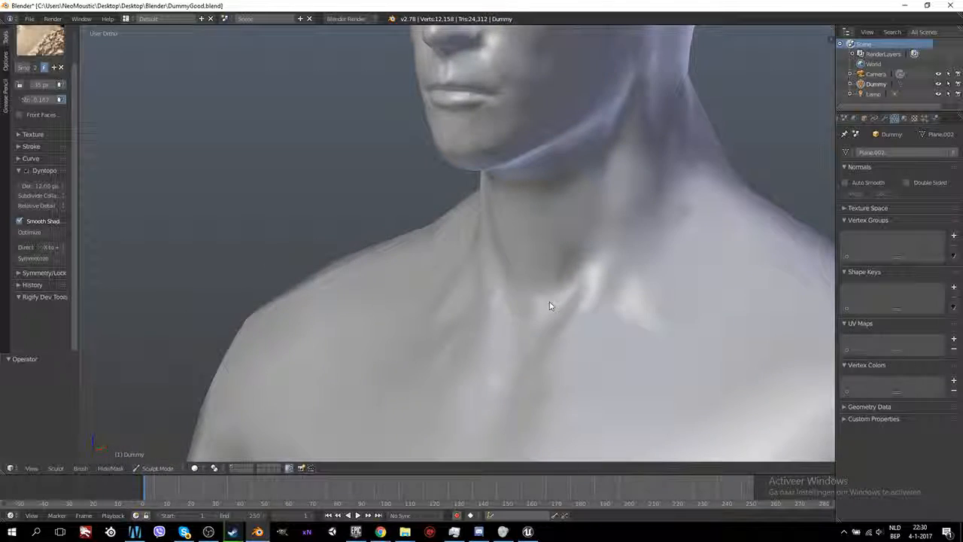
Smooth the neck sides and collarbone, then carve crease lines into the throat below the chin
drag(549, 305, 649, 304)
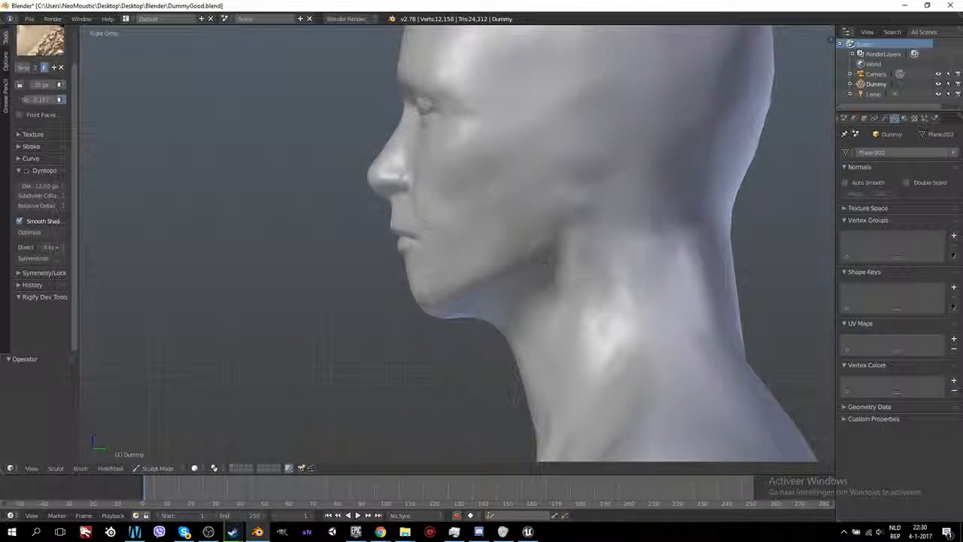
drag(451, 226, 556, 309)
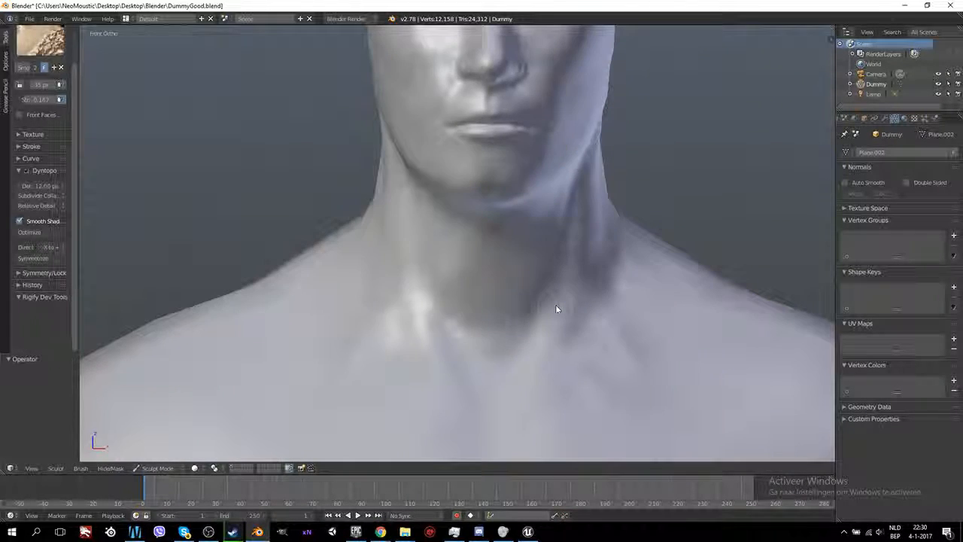
drag(556, 308, 631, 323)
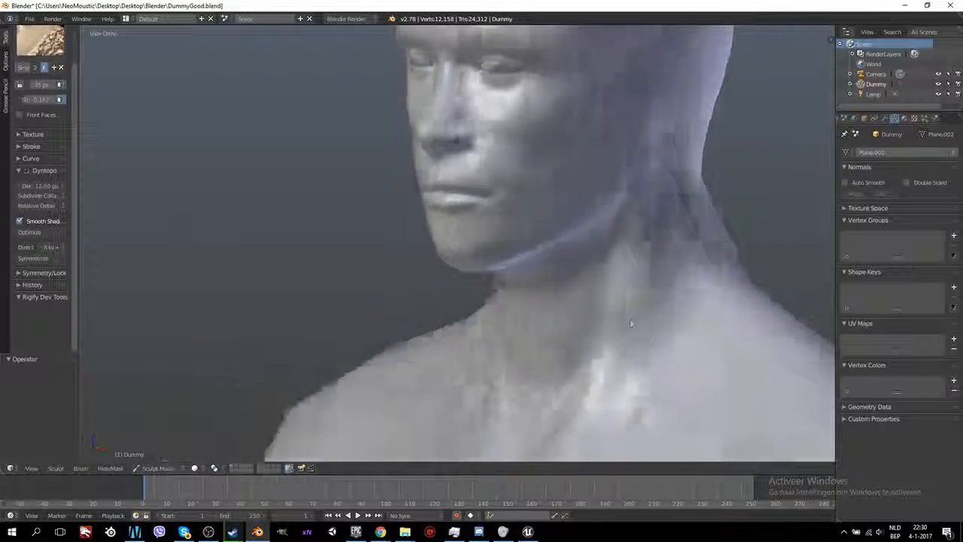
drag(631, 323, 643, 223)
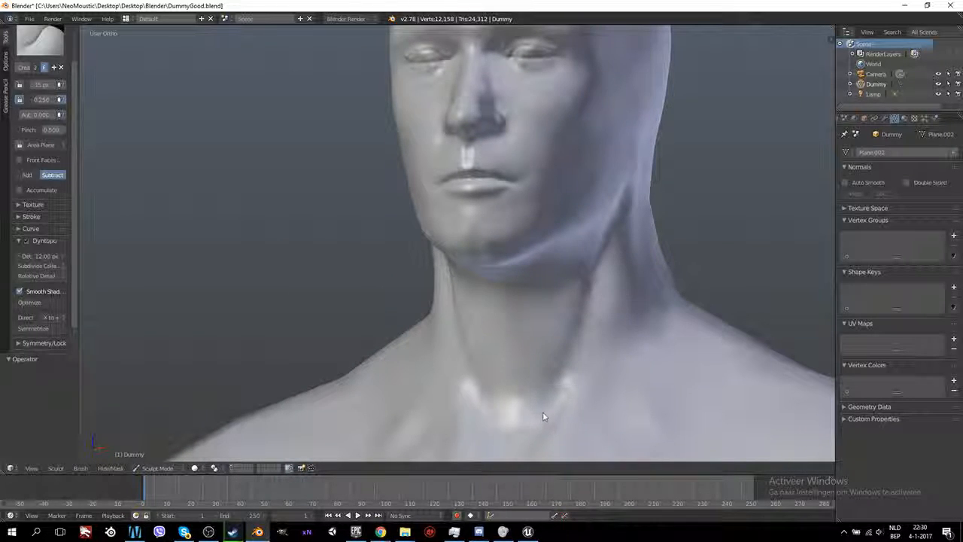
drag(545, 416, 577, 338)
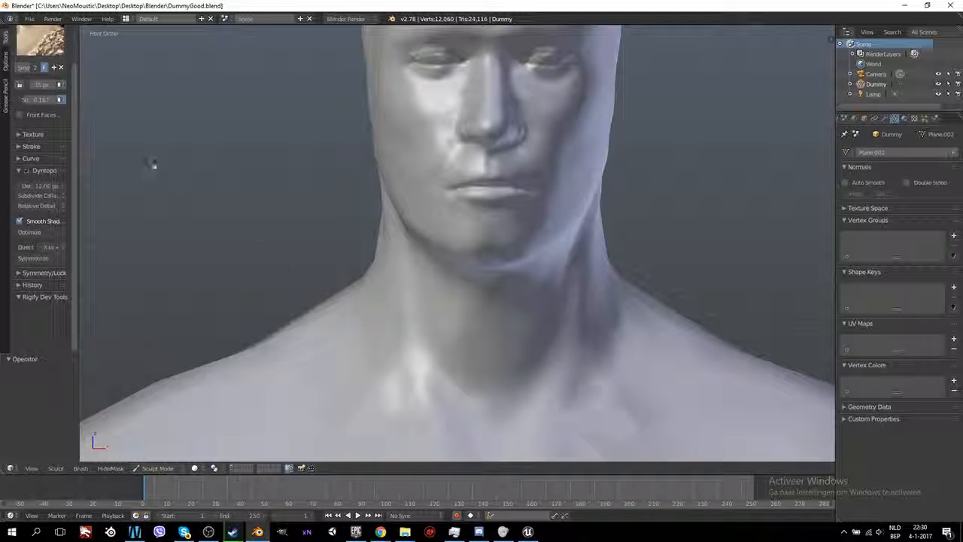
Pick a setting from the left tool shelf to keep detailing the neck and collarbones
click(150, 163)
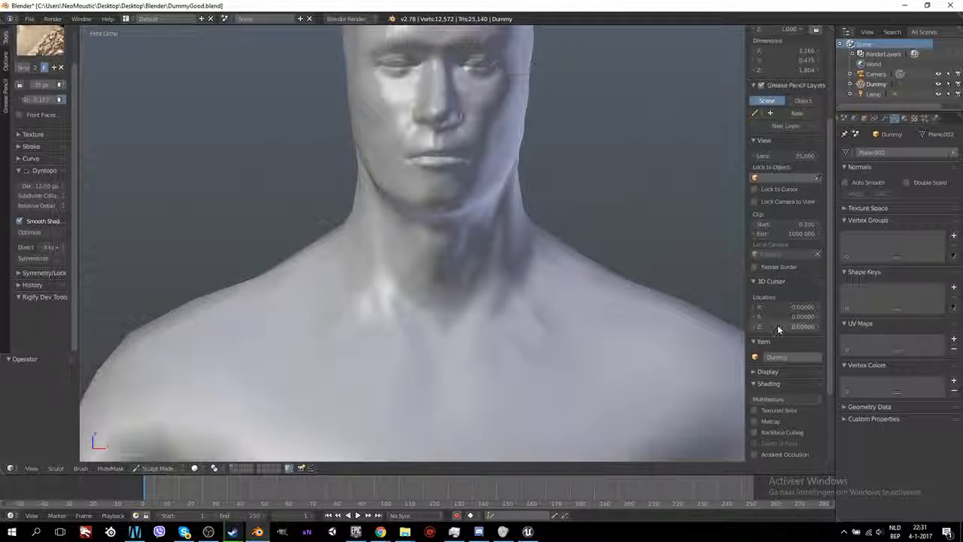
Tick Matcap in the sidebar's Shading section
click(754, 353)
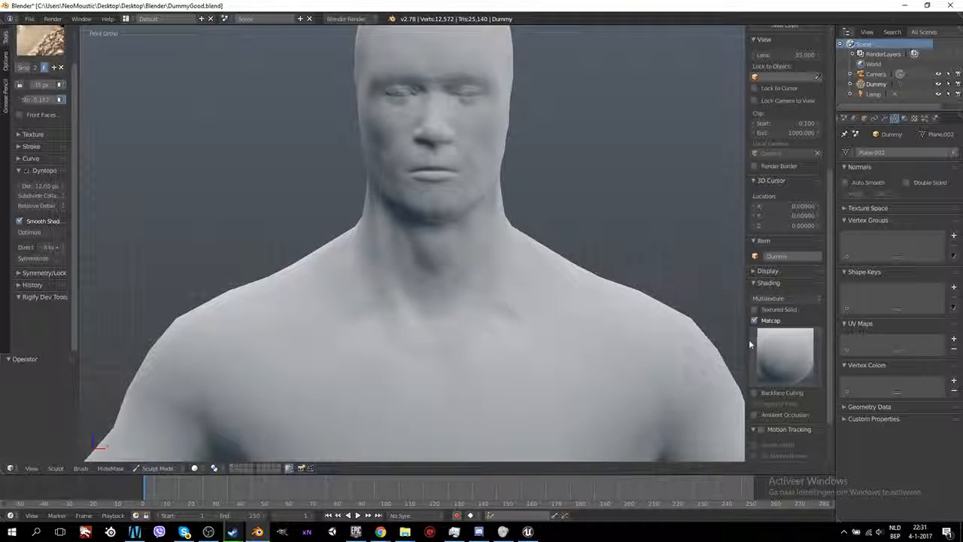
scroll(down, 3)
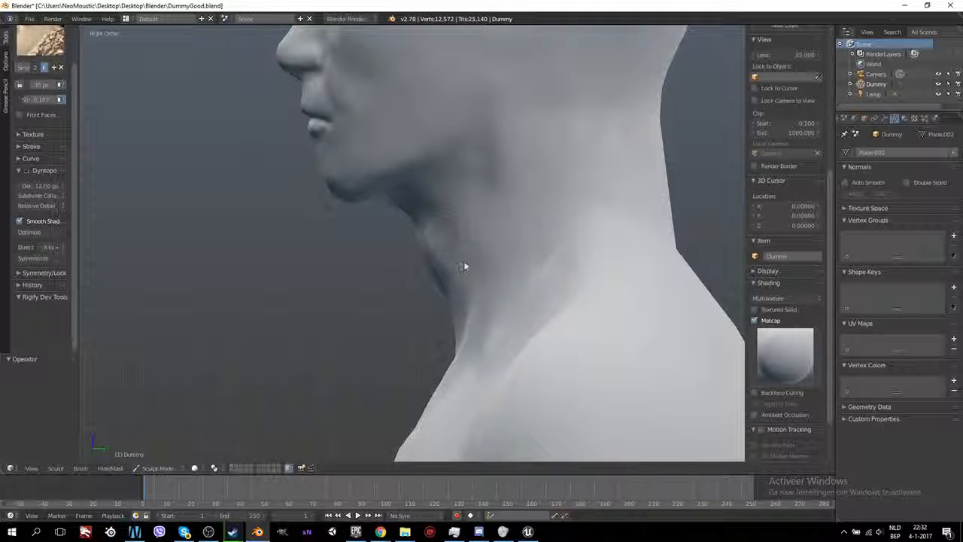
scroll(down, 3)
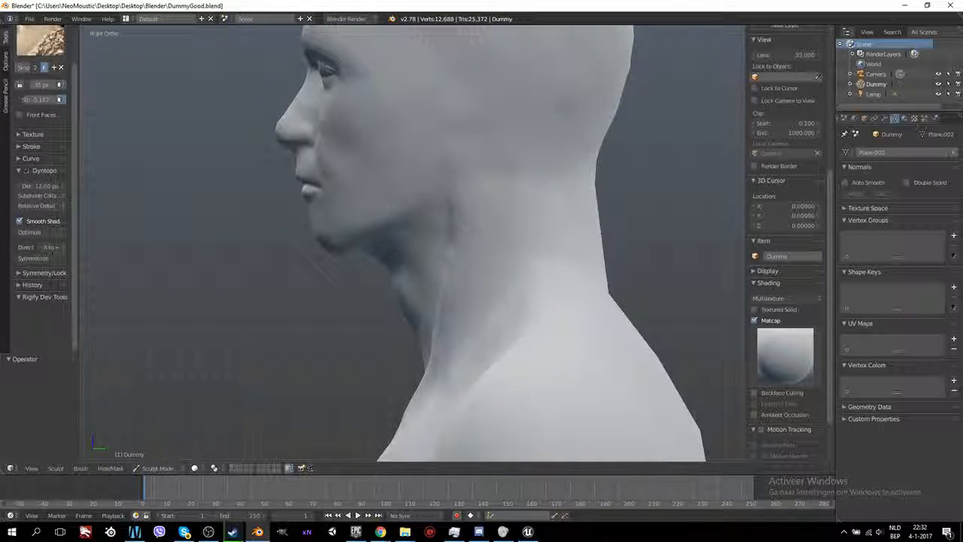
Stroke definition into the side neck muscle in Right Ortho view
drag(451, 225, 376, 188)
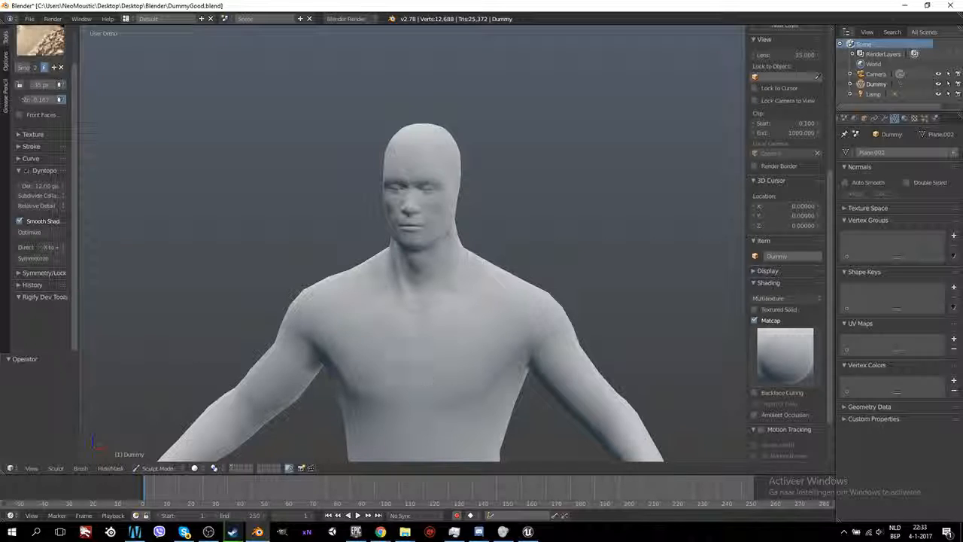
scroll(down, 3)
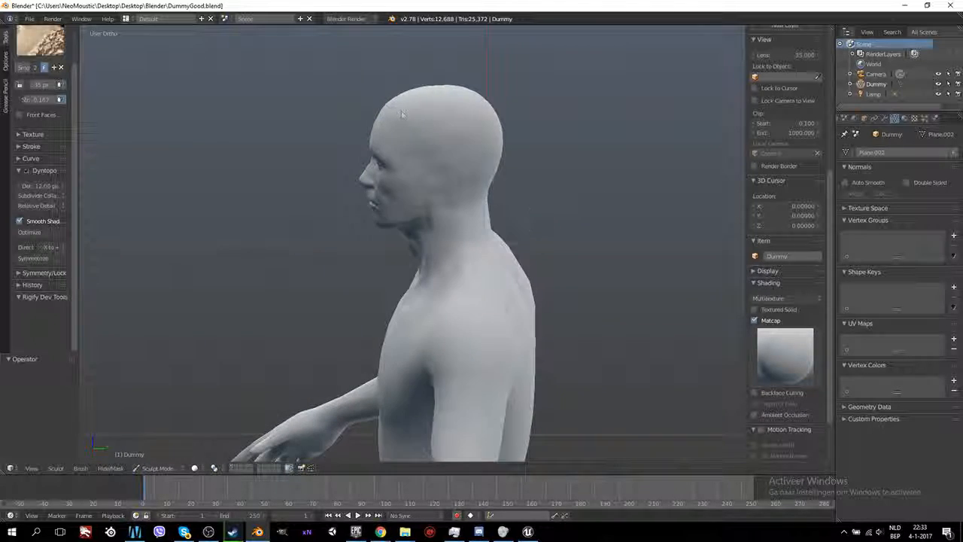
drag(403, 112, 470, 325)
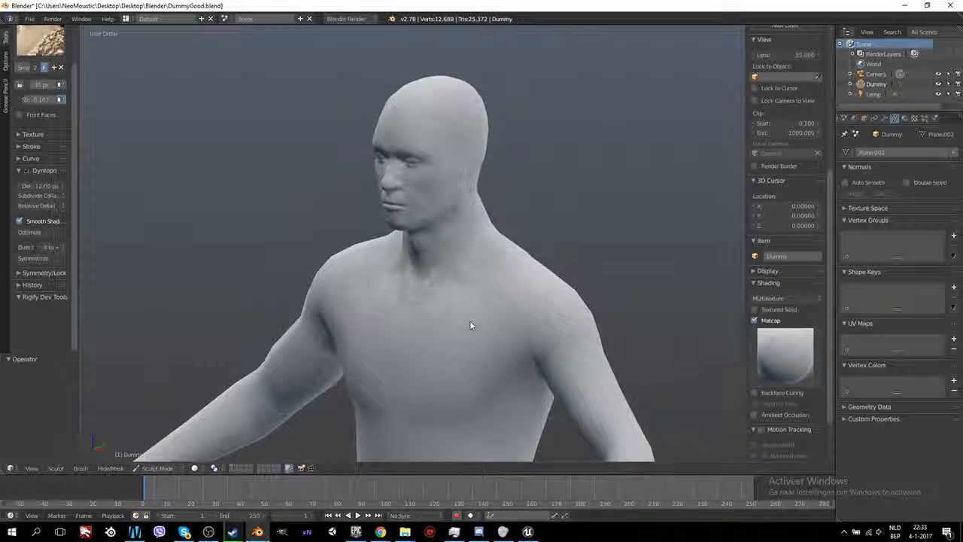